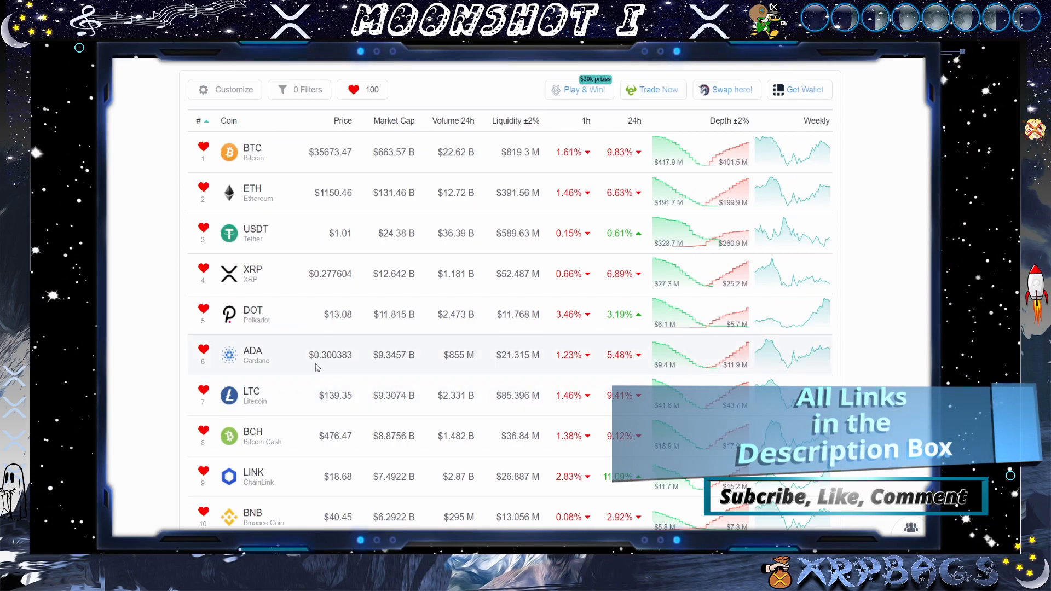
- Scroll through the U.Today article on nearly 100 million XRP moved by Ripple, Bitfinex and Coinbase
scroll("down", 3)
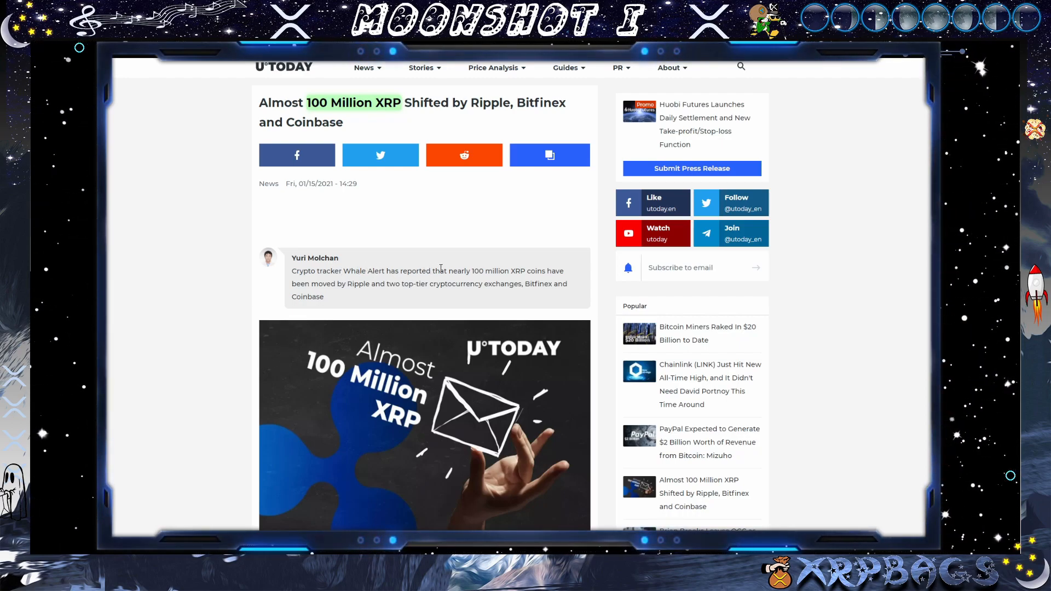
mouse_move(478, 296)
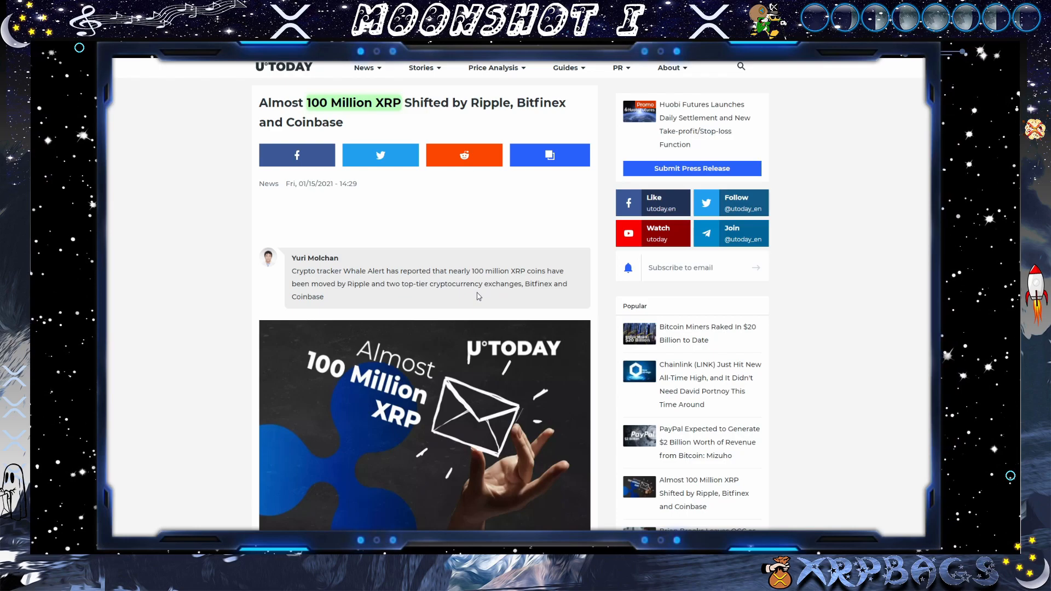
mouse_move(447, 283)
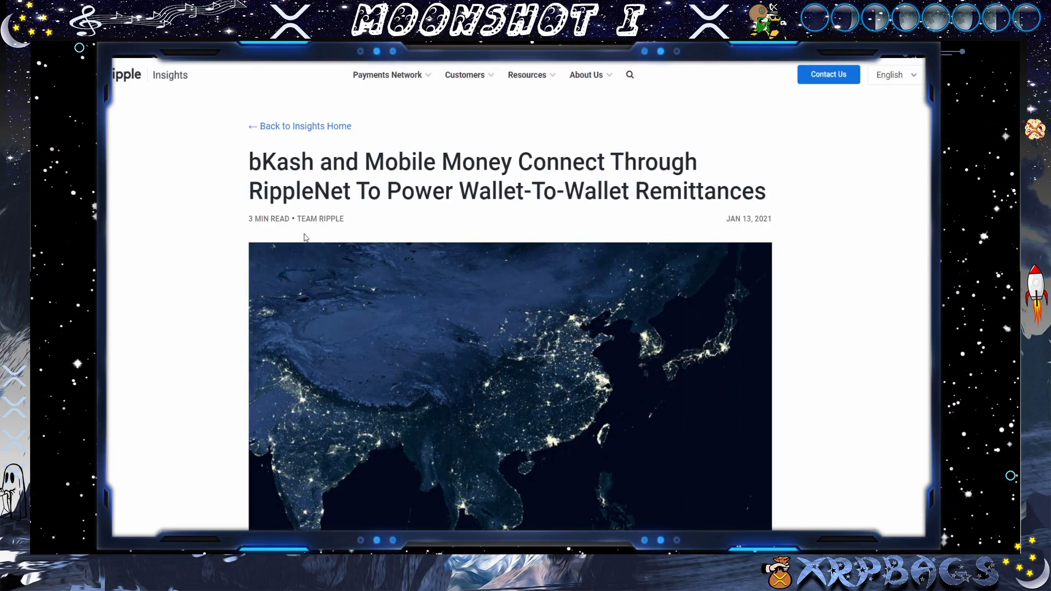
mouse_move(301, 243)
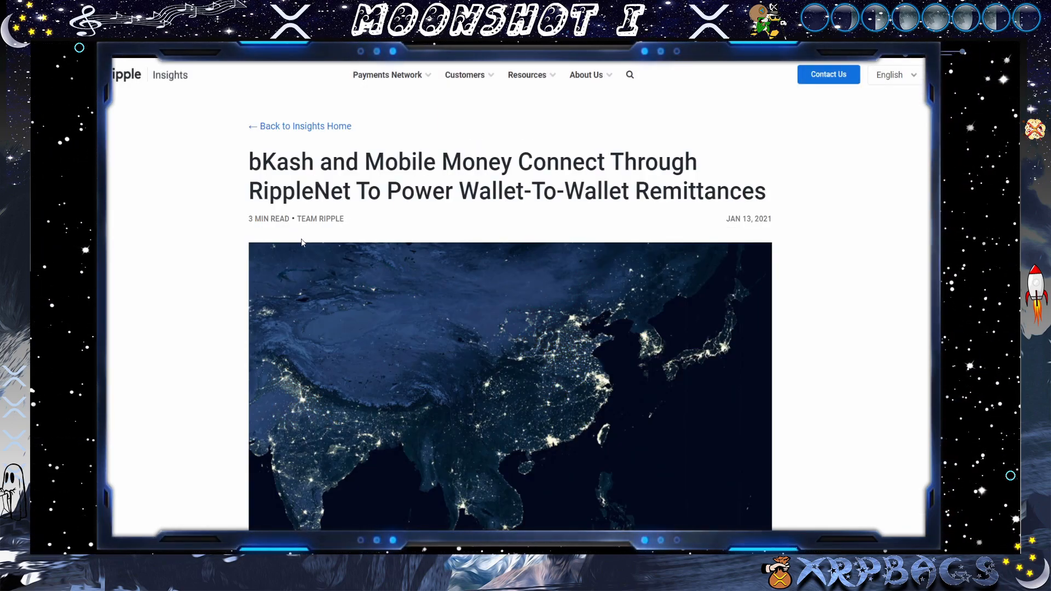
- Scroll the bKash and Mobile Money RippleNet post down to the Bangladesh remittance figures and executive quotes
scroll("down", 3)
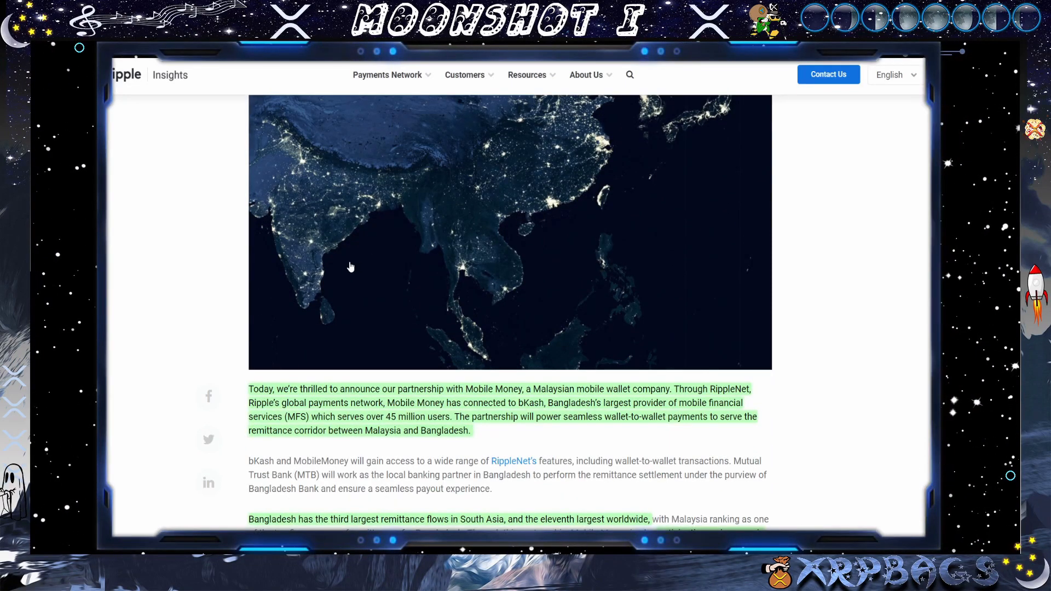
mouse_move(460, 291)
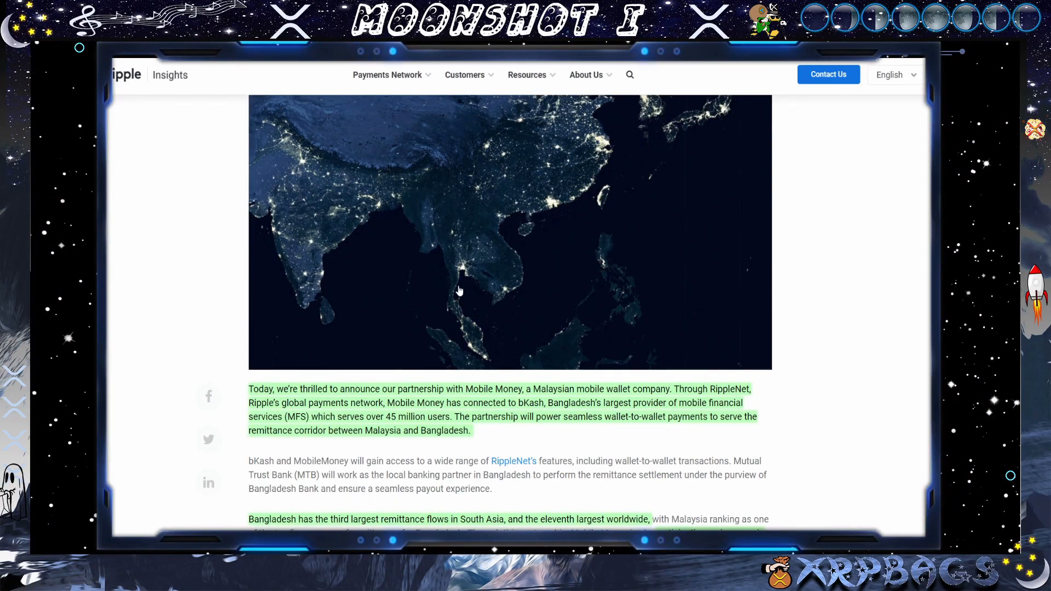
mouse_move(636, 367)
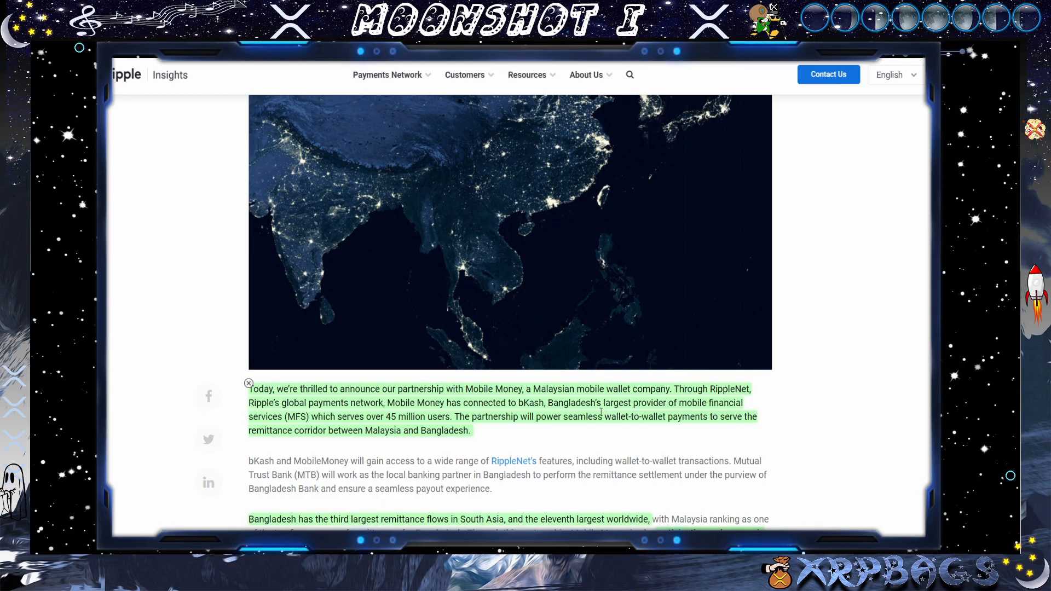
scroll("down", 3)
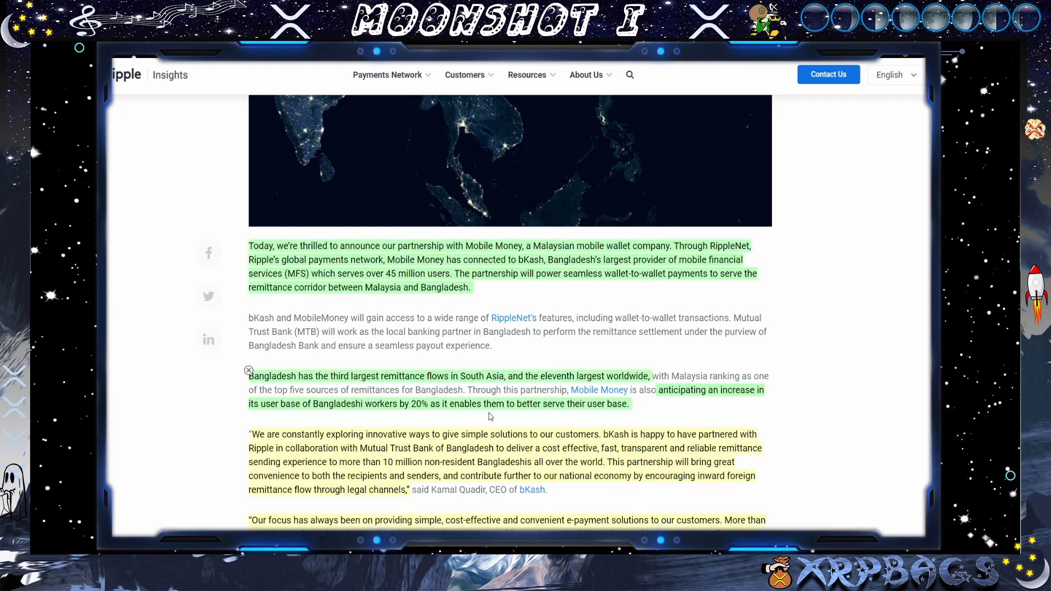
mouse_move(801, 393)
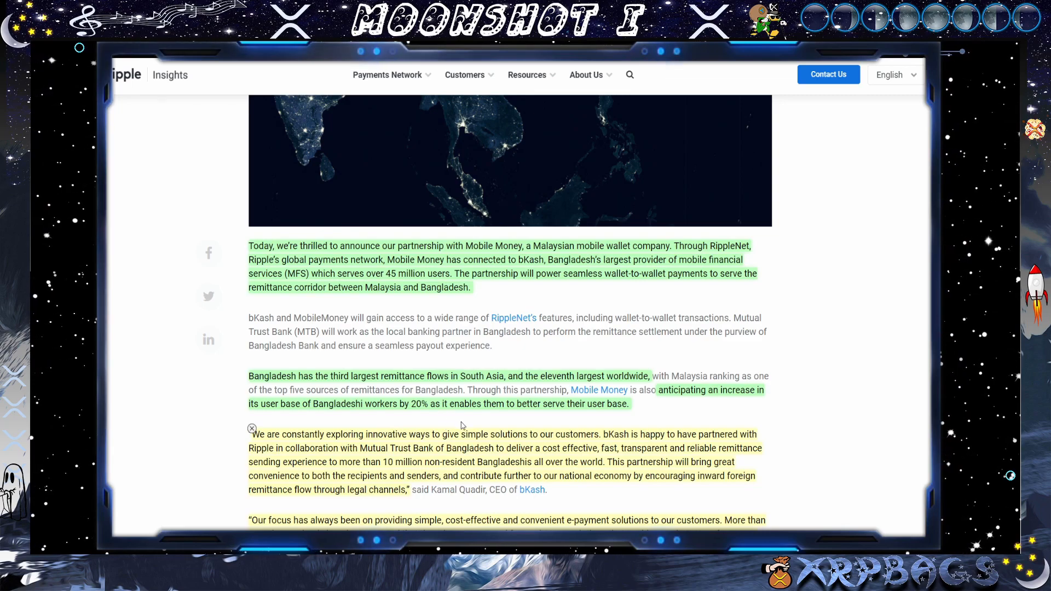
mouse_move(485, 423)
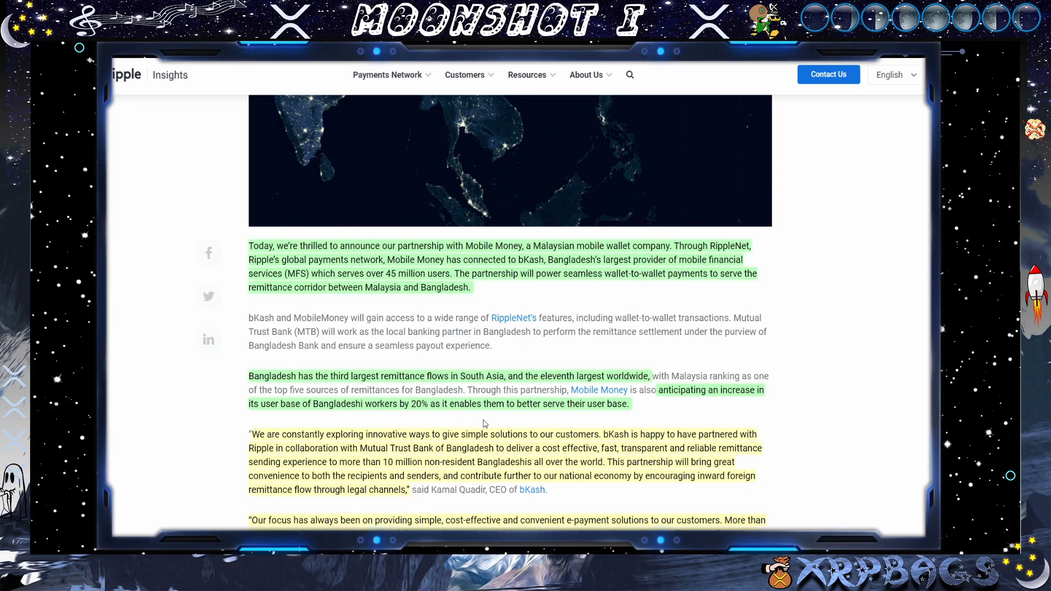
scroll("down", 3)
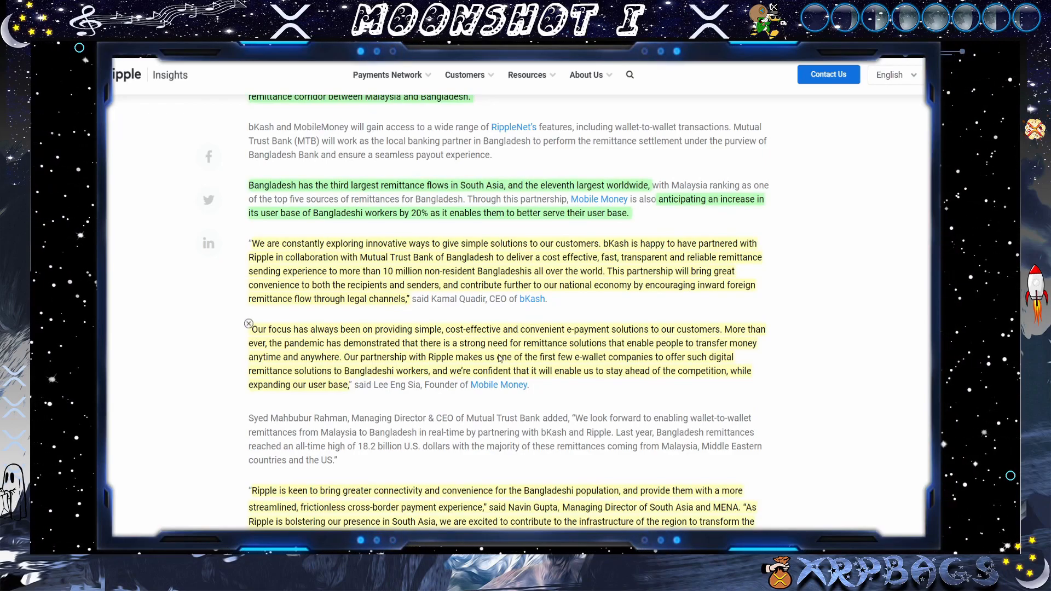
scroll("down", 3)
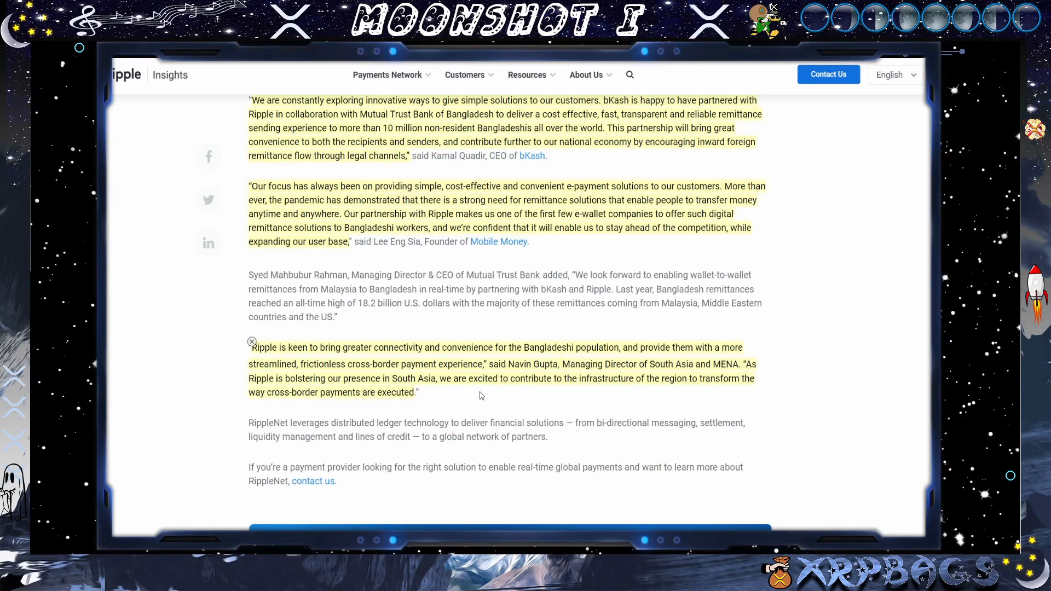
scroll("up", 3)
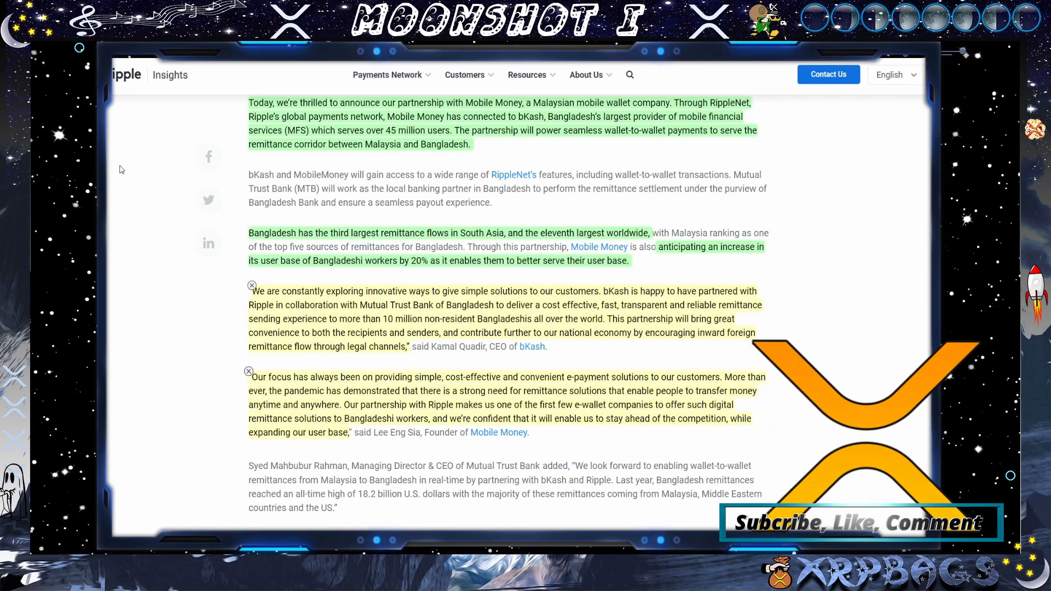
scroll("up", 3)
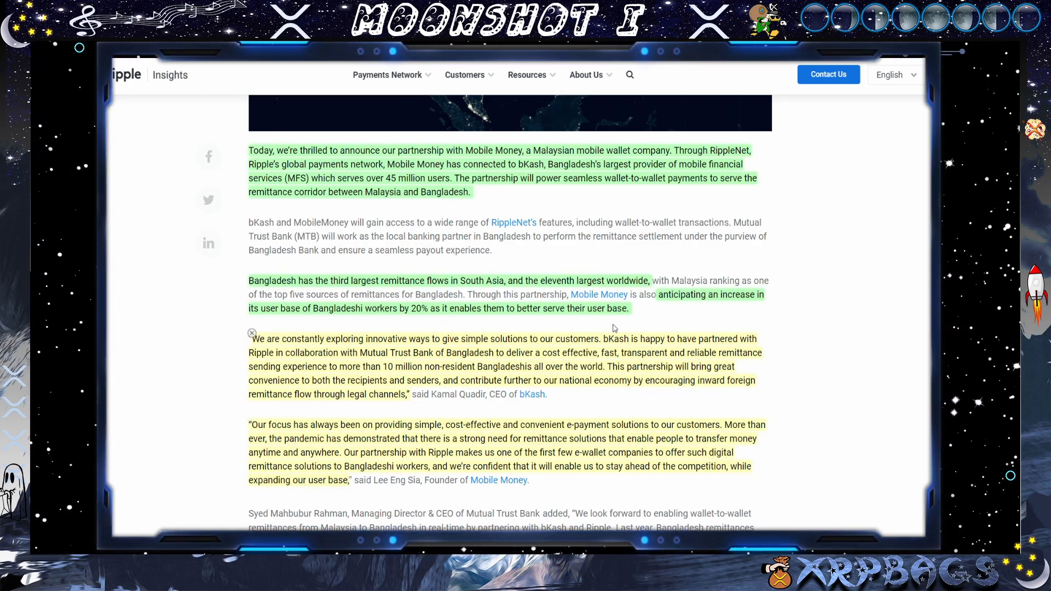
mouse_move(432, 322)
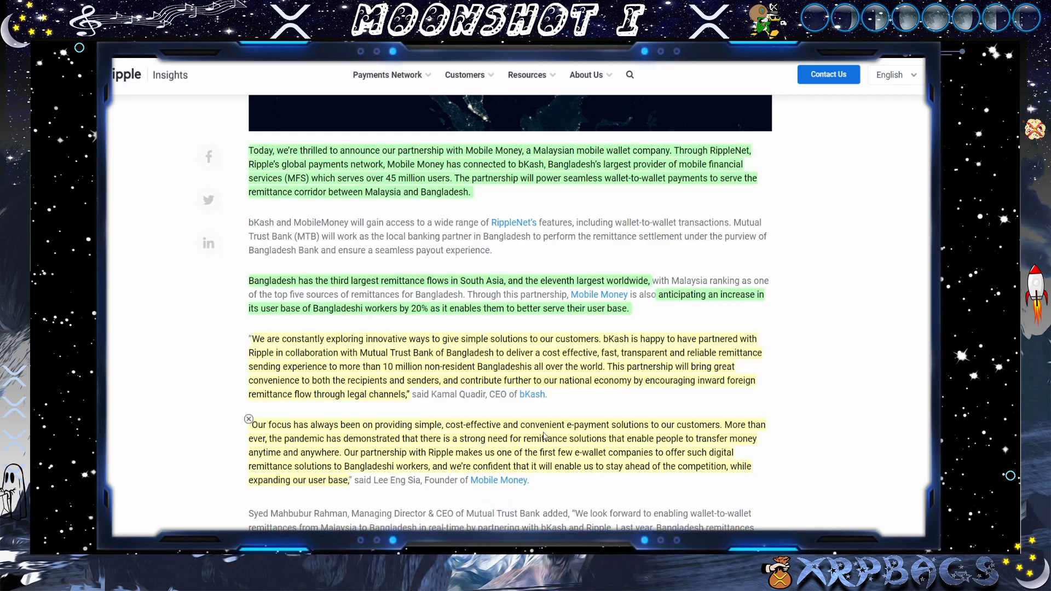
mouse_move(632, 448)
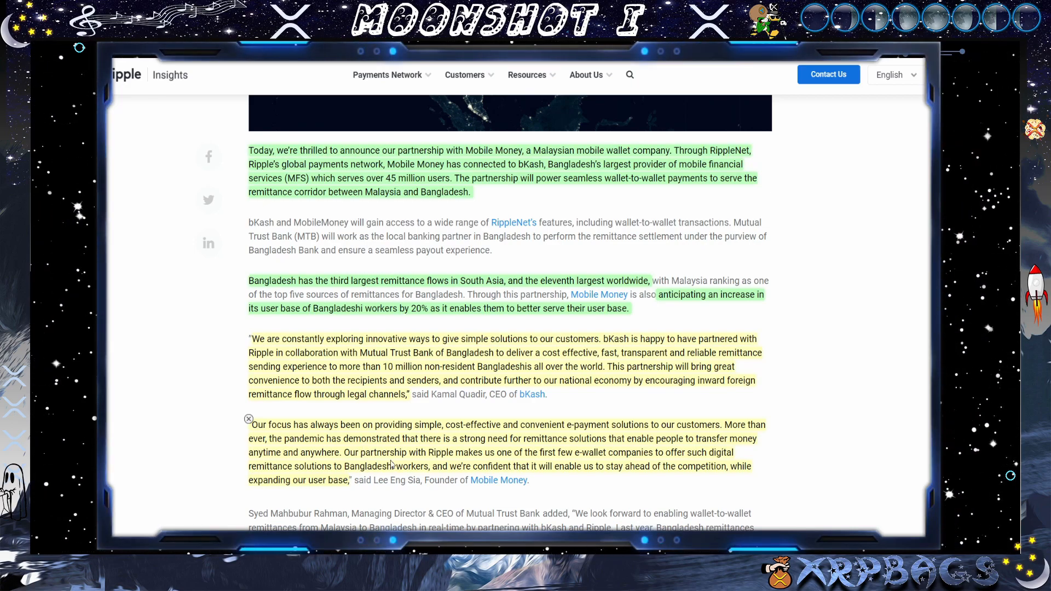
mouse_move(557, 443)
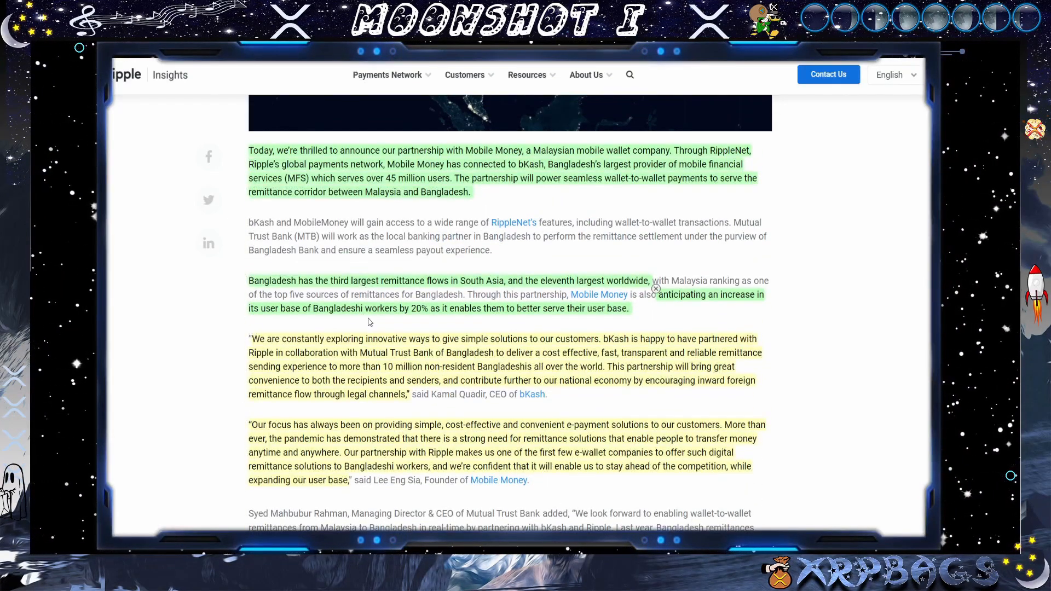
mouse_move(532, 394)
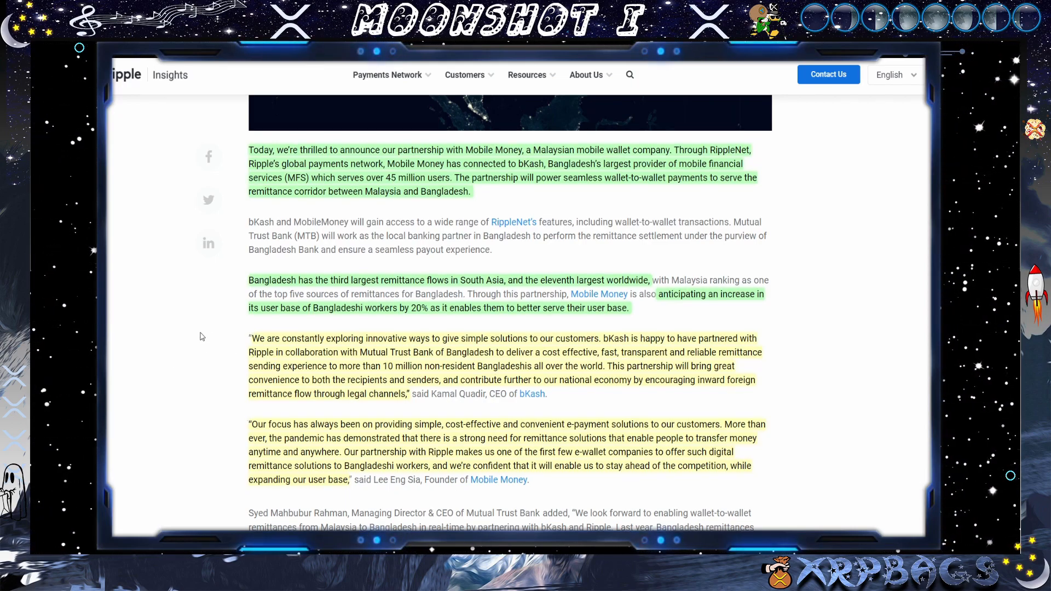
scroll("down", 3)
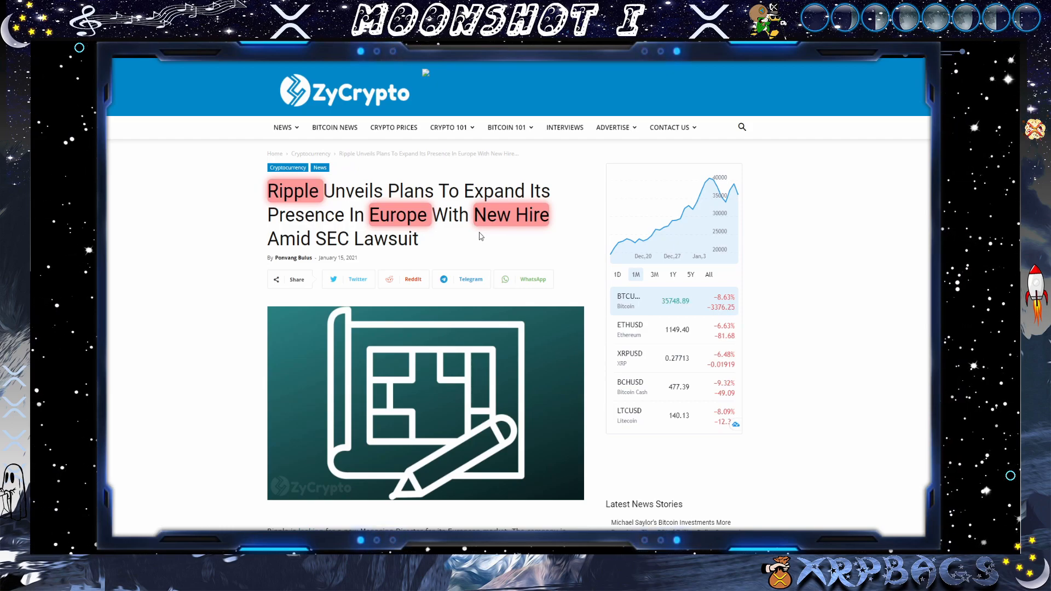
- Scroll the ZyCrypto Europe expansion article to the European managing-director search paragraph
scroll("down", 3)
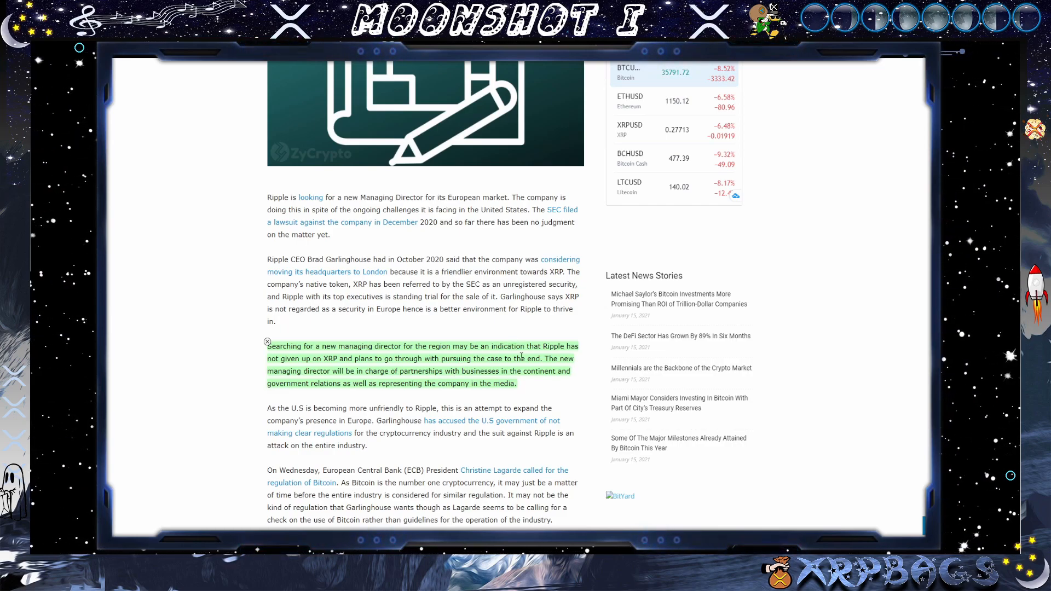
mouse_move(527, 383)
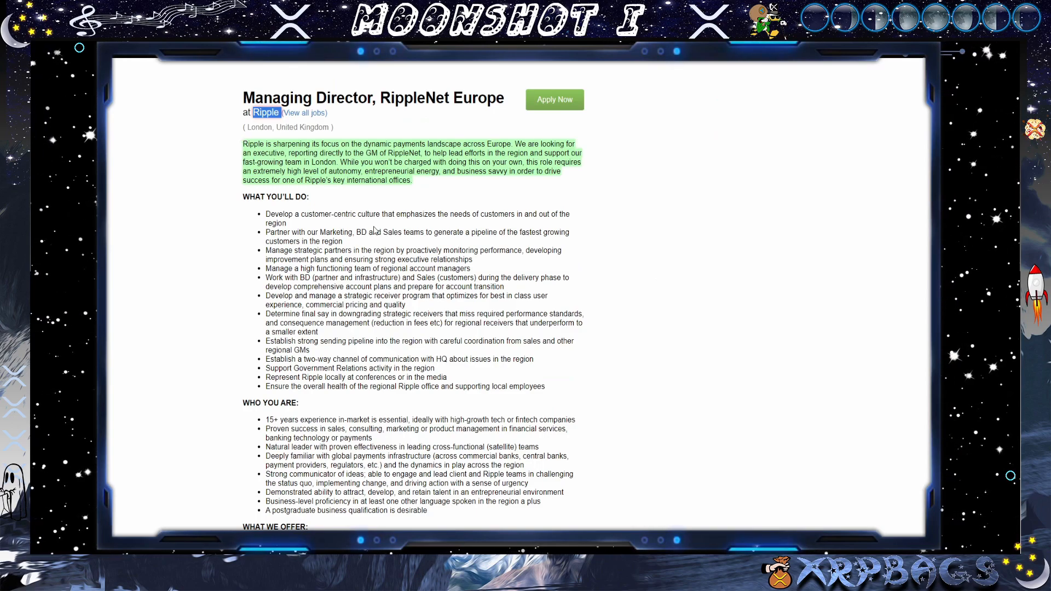
mouse_move(419, 244)
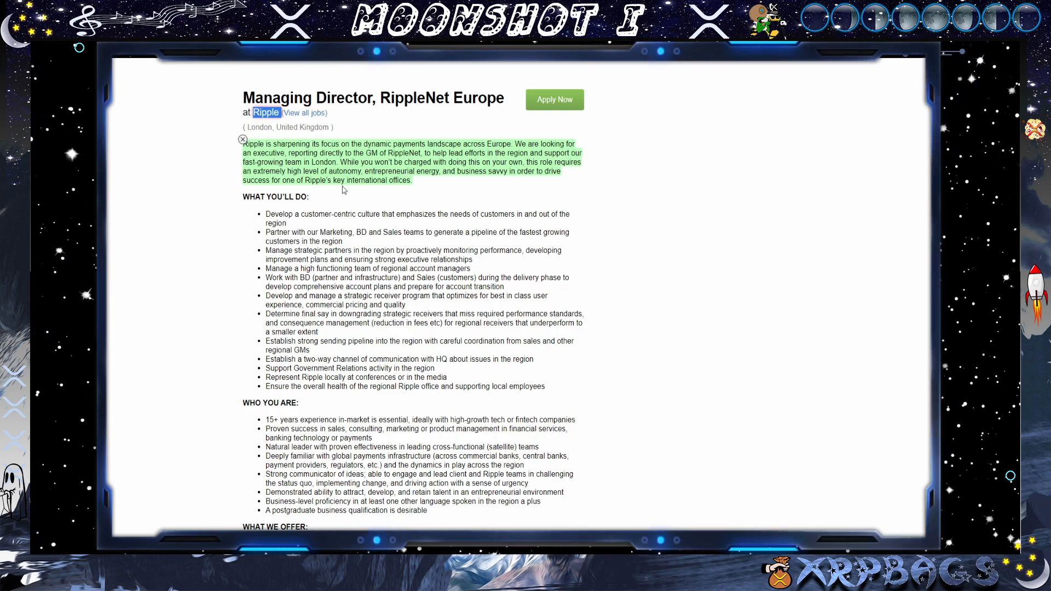
mouse_move(419, 205)
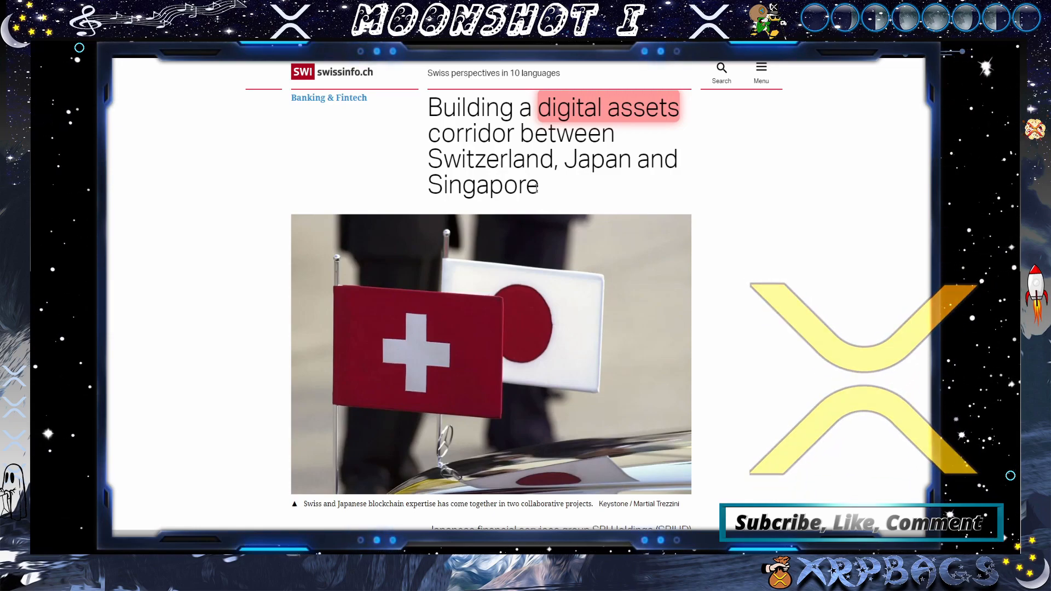
scroll("down", 3)
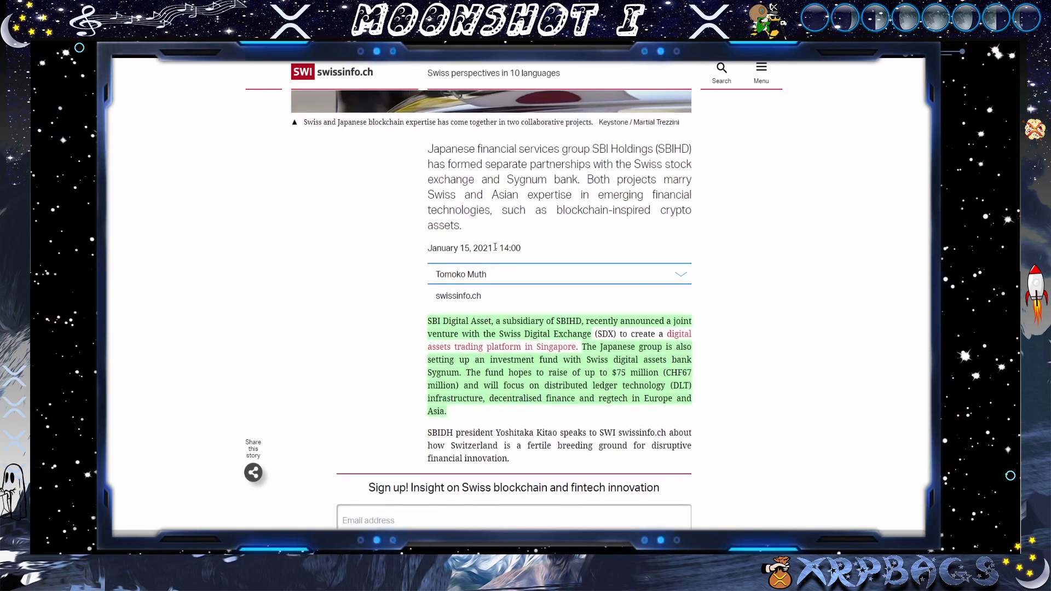
mouse_move(610, 233)
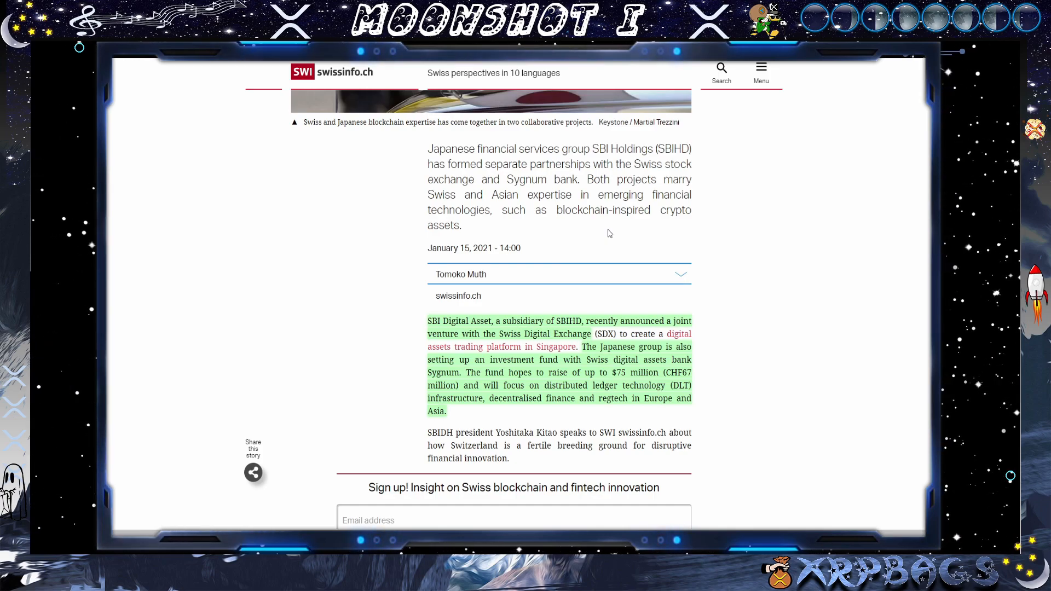
scroll("up", 3)
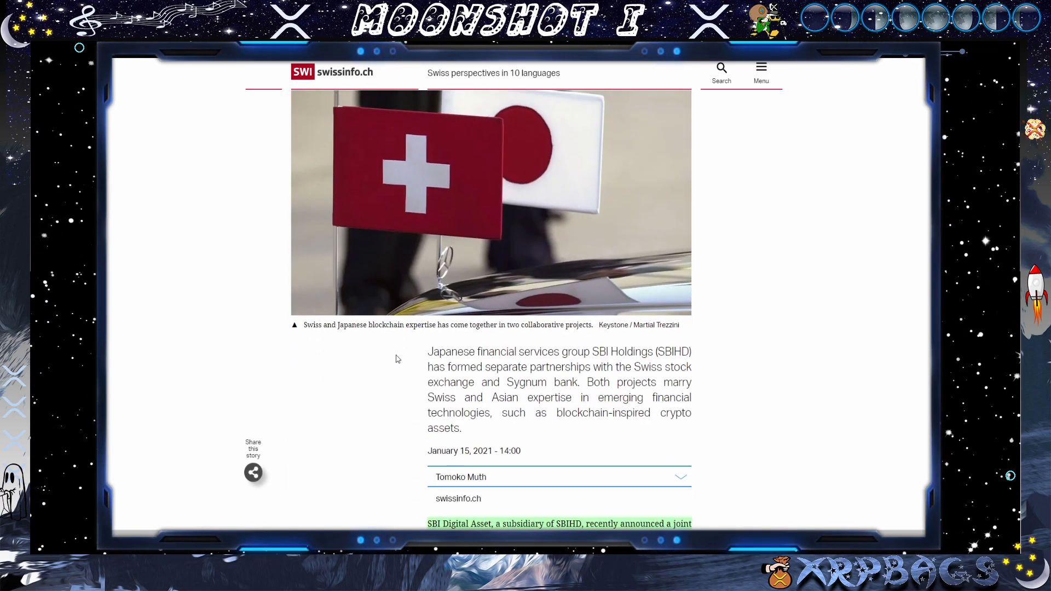
scroll("up", 3)
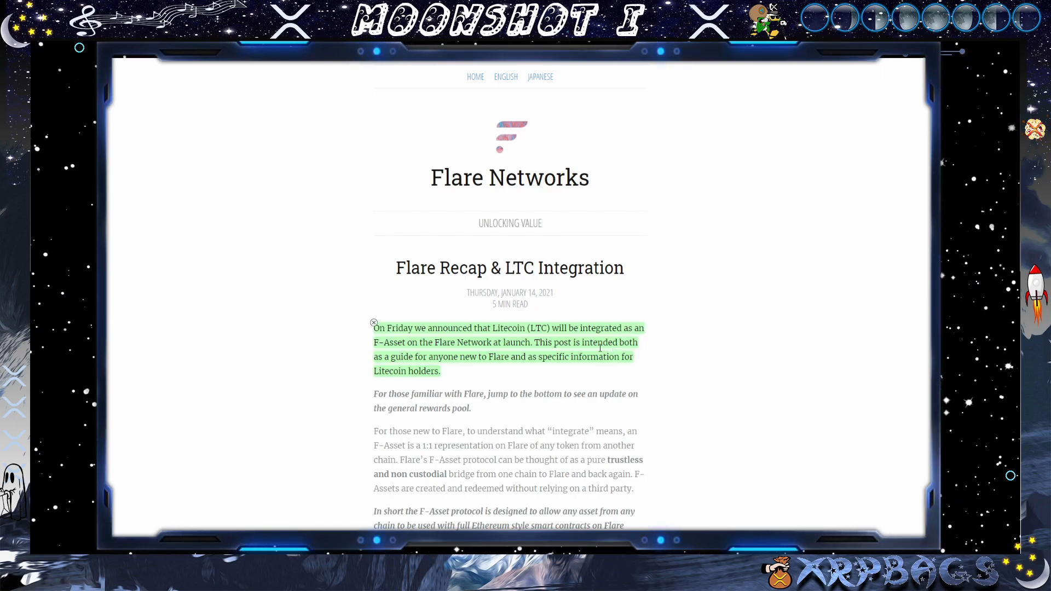
mouse_move(509, 376)
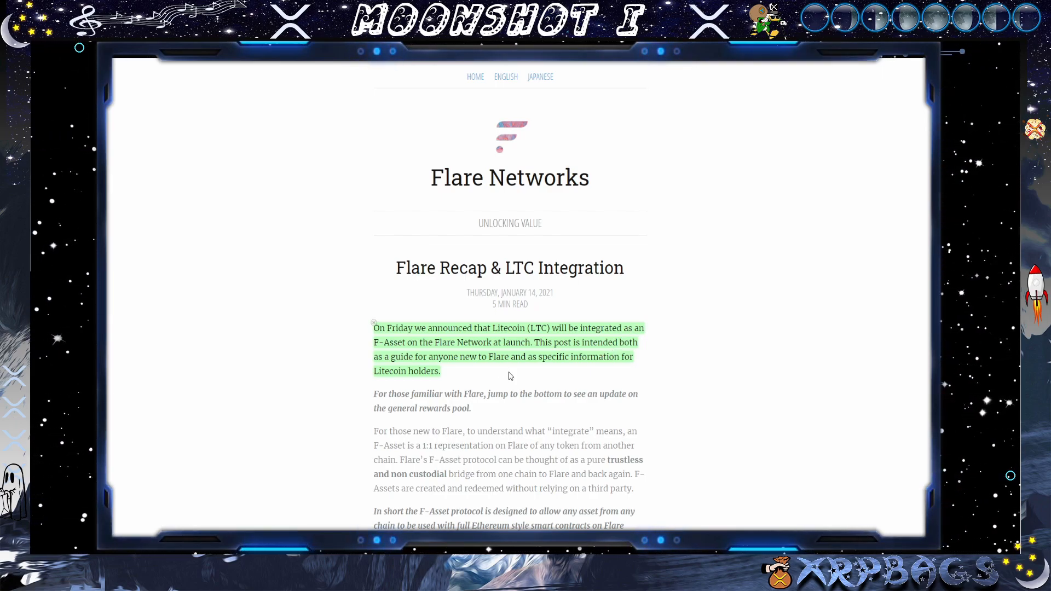
mouse_move(620, 421)
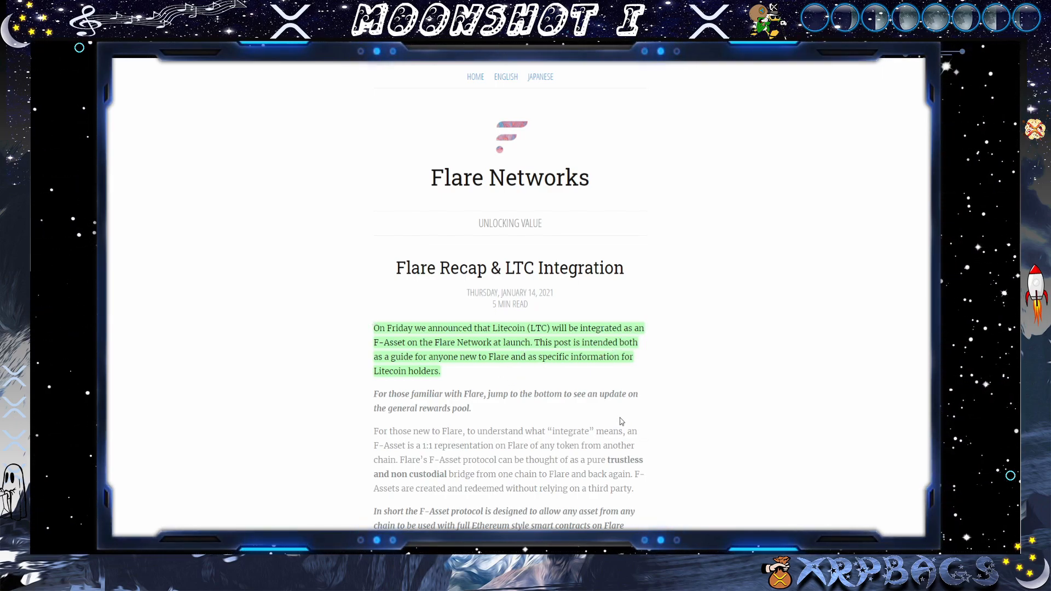
mouse_move(485, 381)
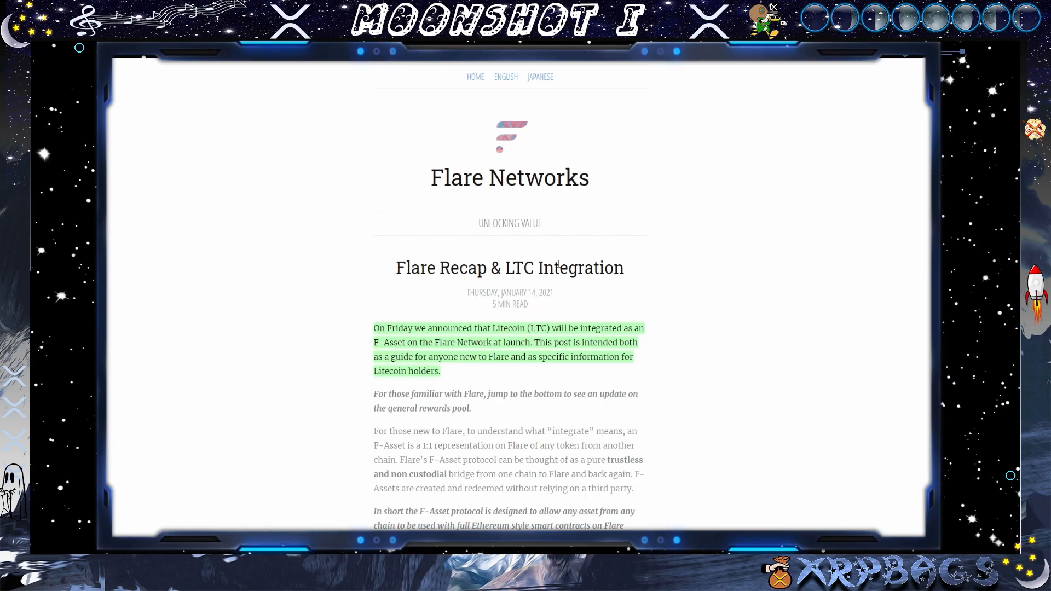
mouse_move(608, 241)
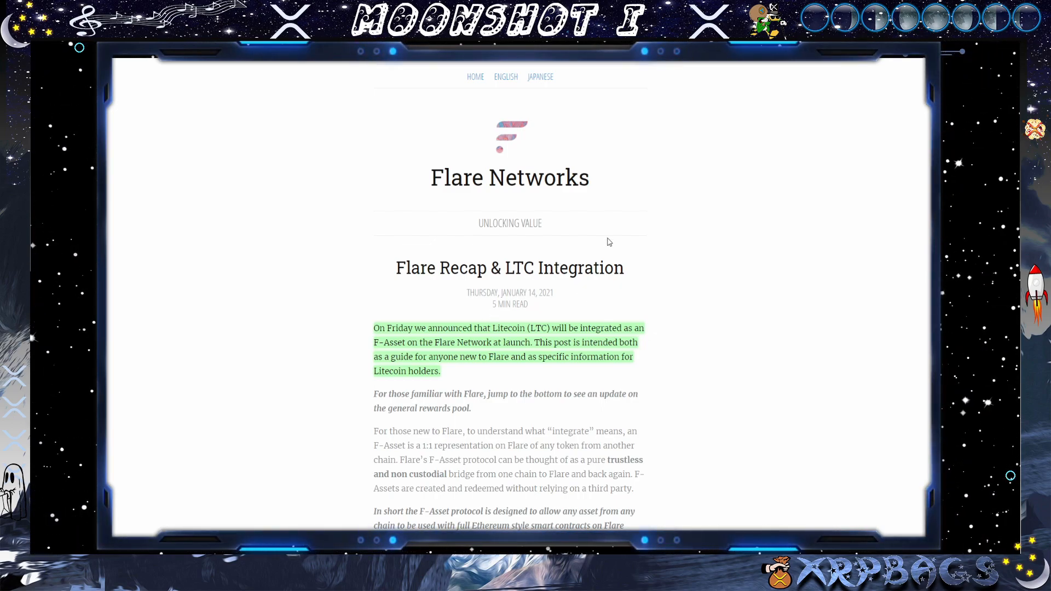
mouse_move(527, 383)
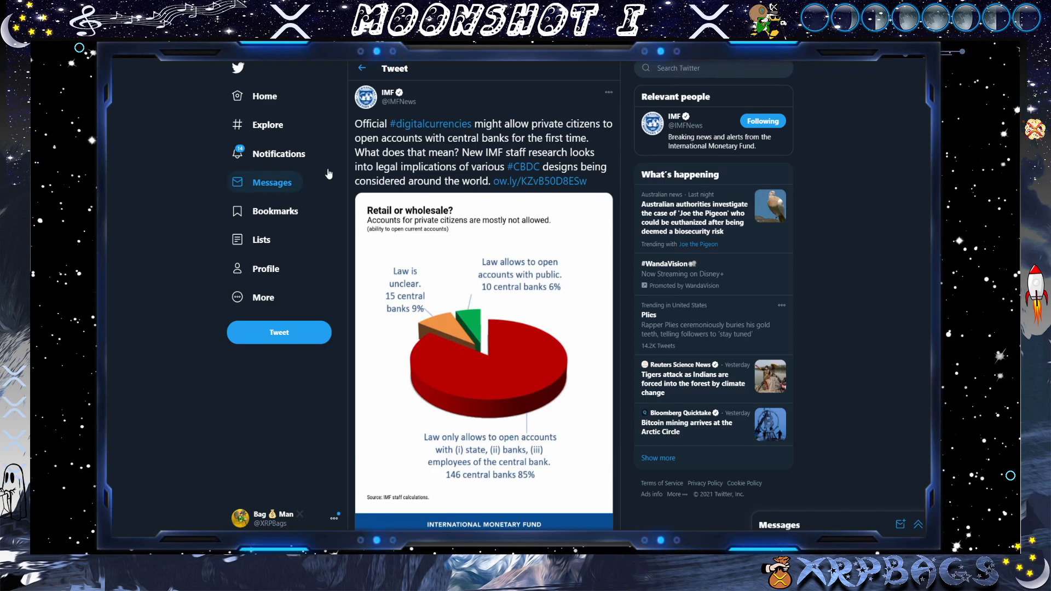
mouse_move(451, 277)
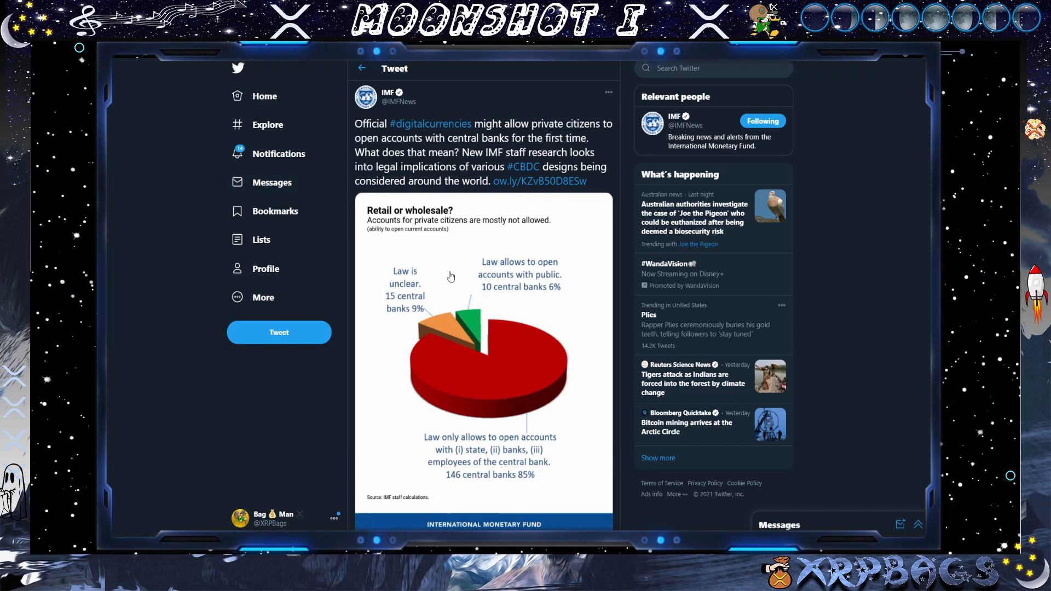
mouse_move(448, 282)
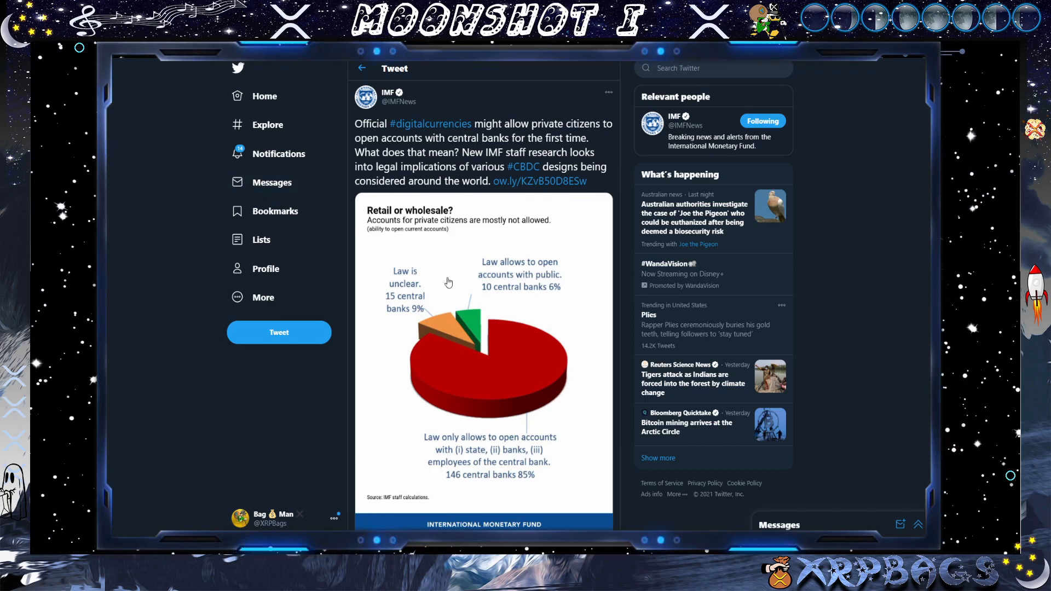
mouse_move(424, 319)
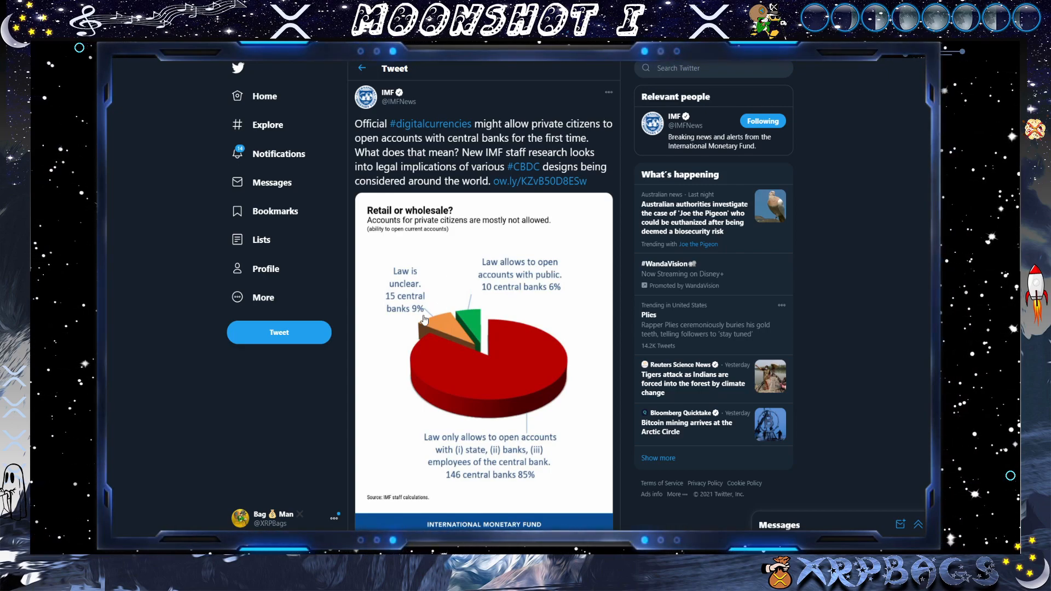
mouse_move(372, 298)
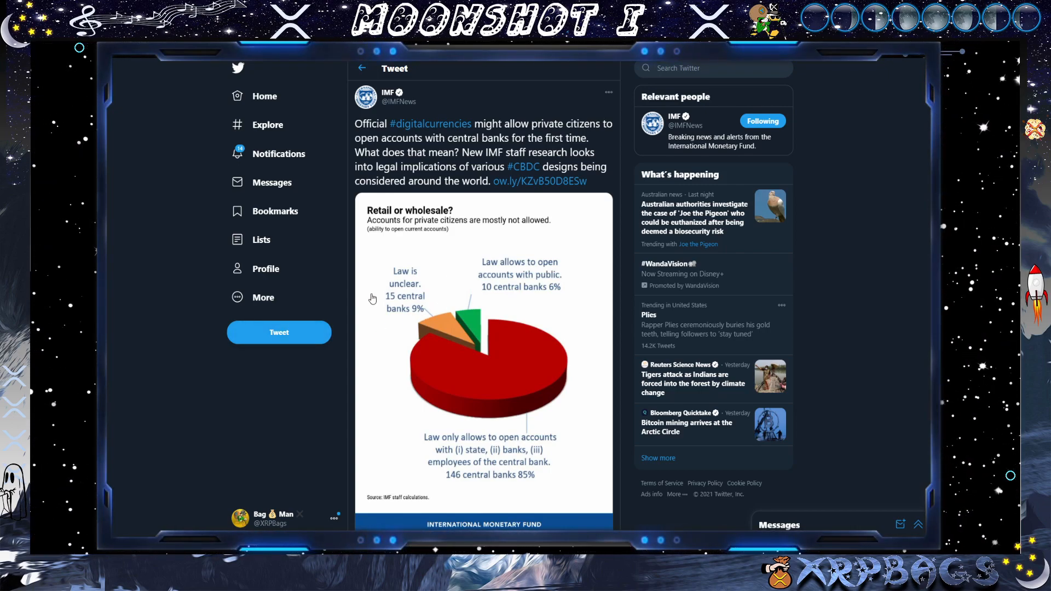
mouse_move(429, 275)
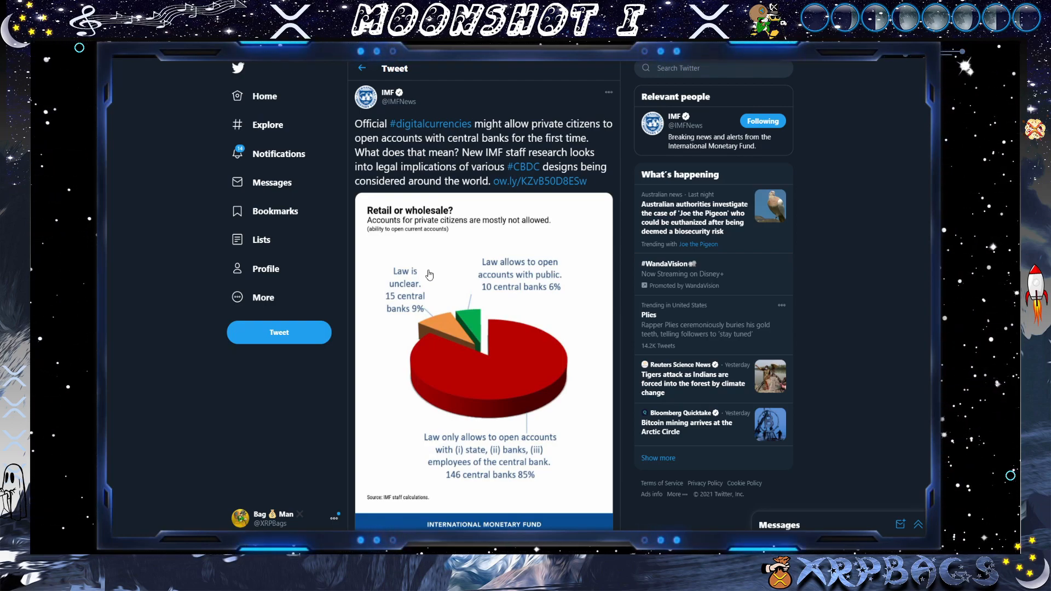
mouse_move(582, 493)
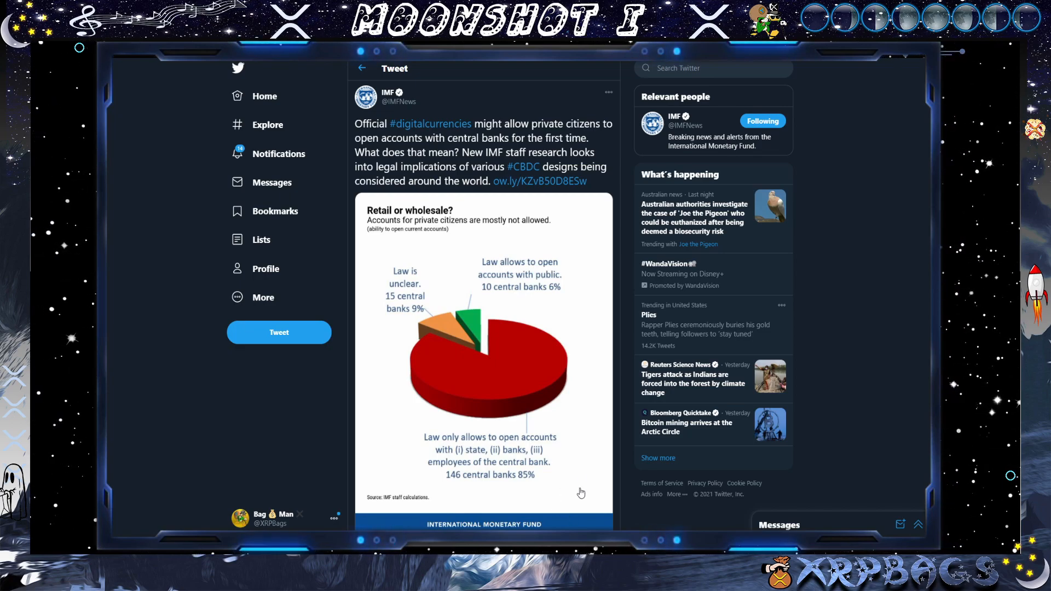
mouse_move(514, 104)
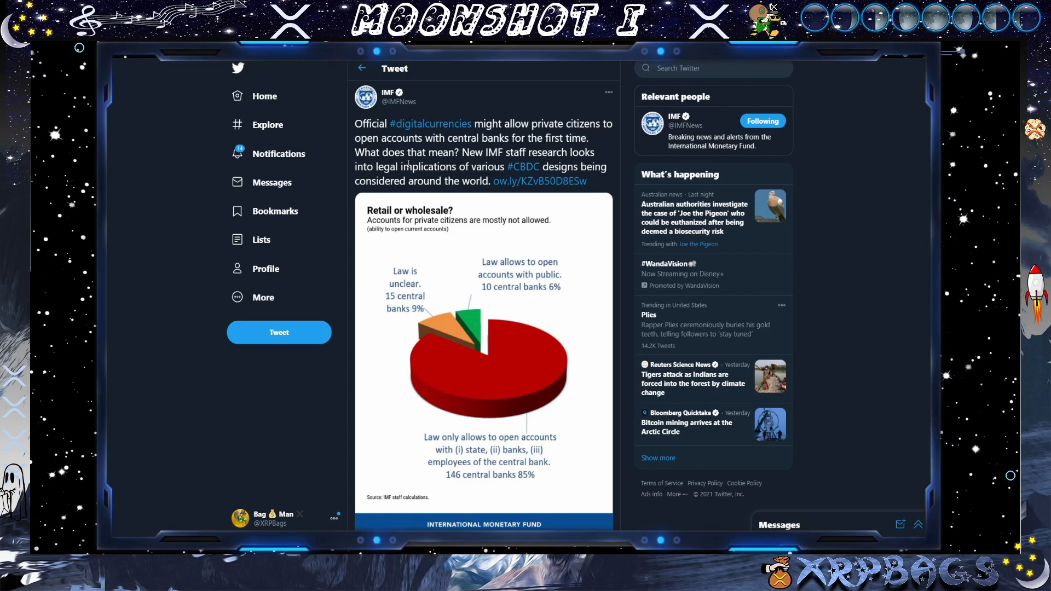
mouse_move(473, 103)
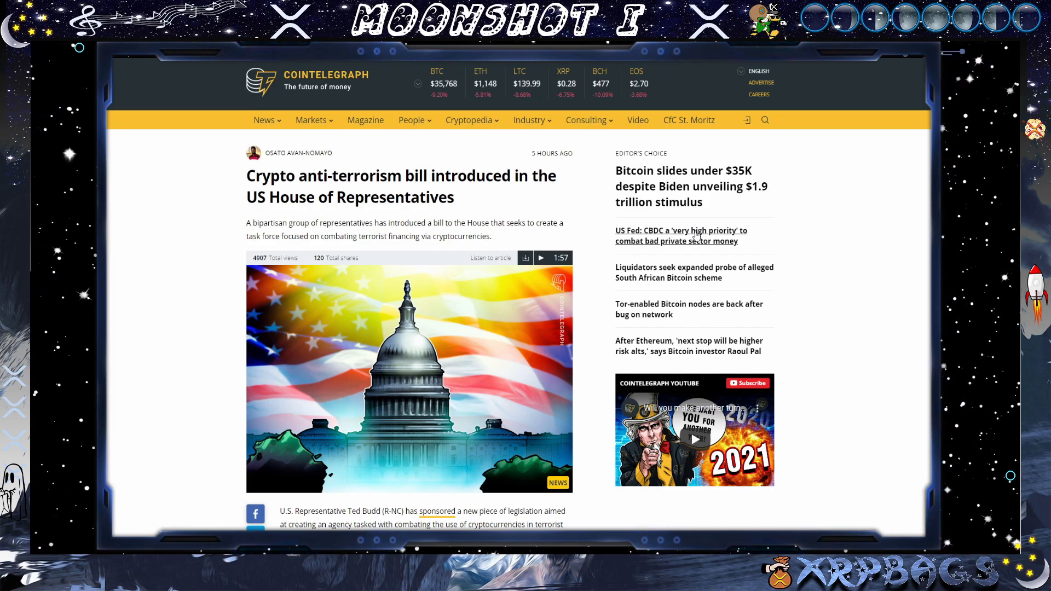
mouse_move(685, 272)
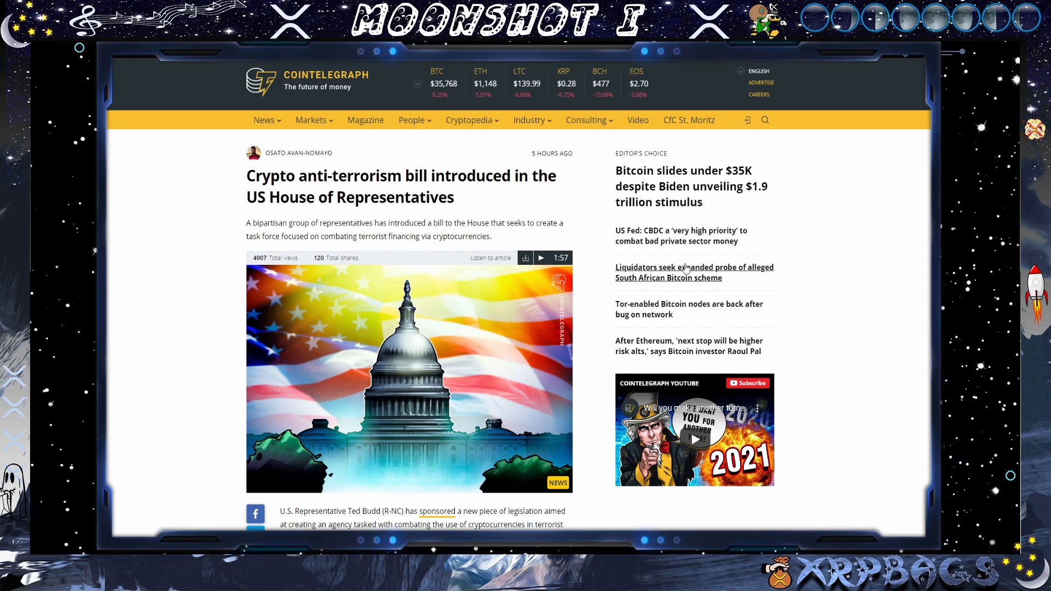
mouse_move(360, 221)
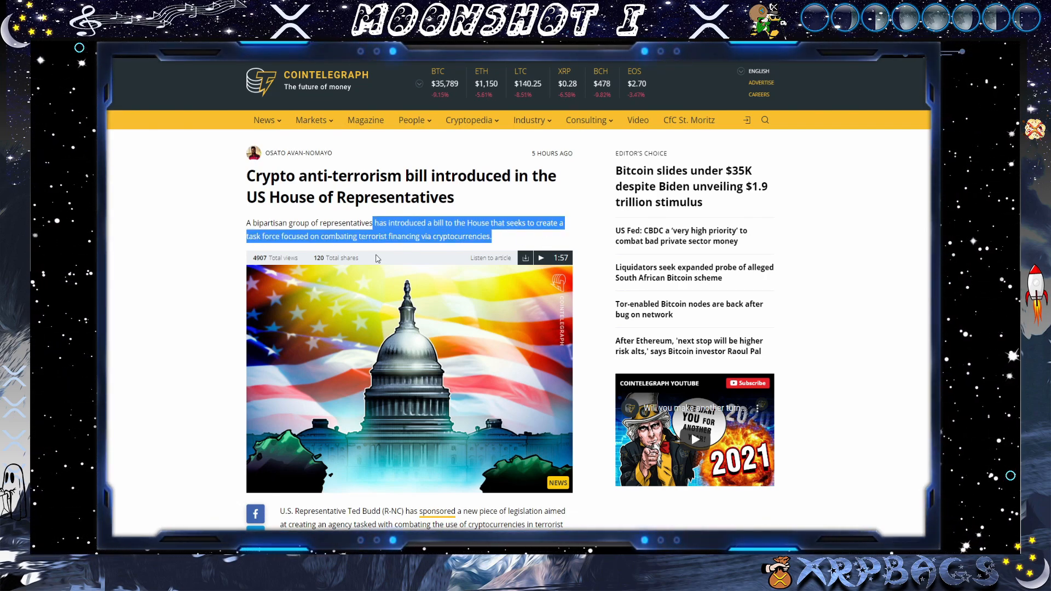
mouse_move(337, 254)
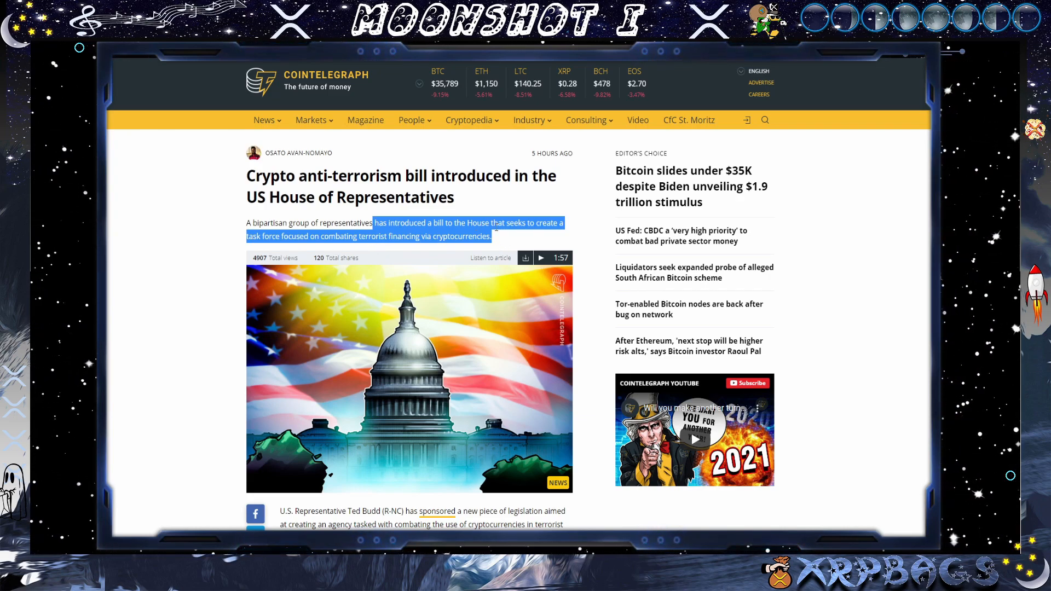
left_click(409, 277)
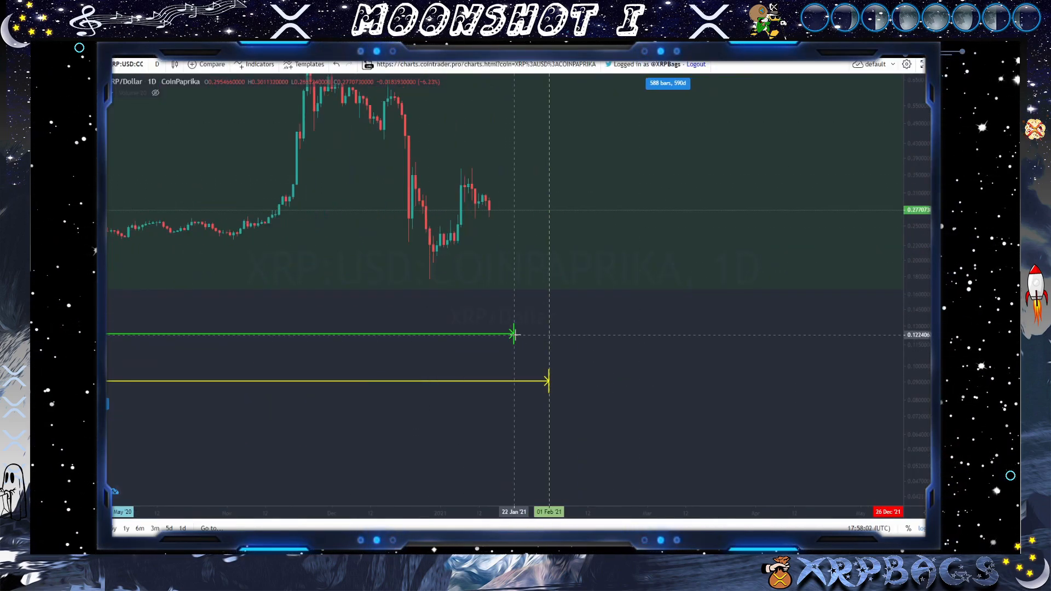
mouse_move(506, 335)
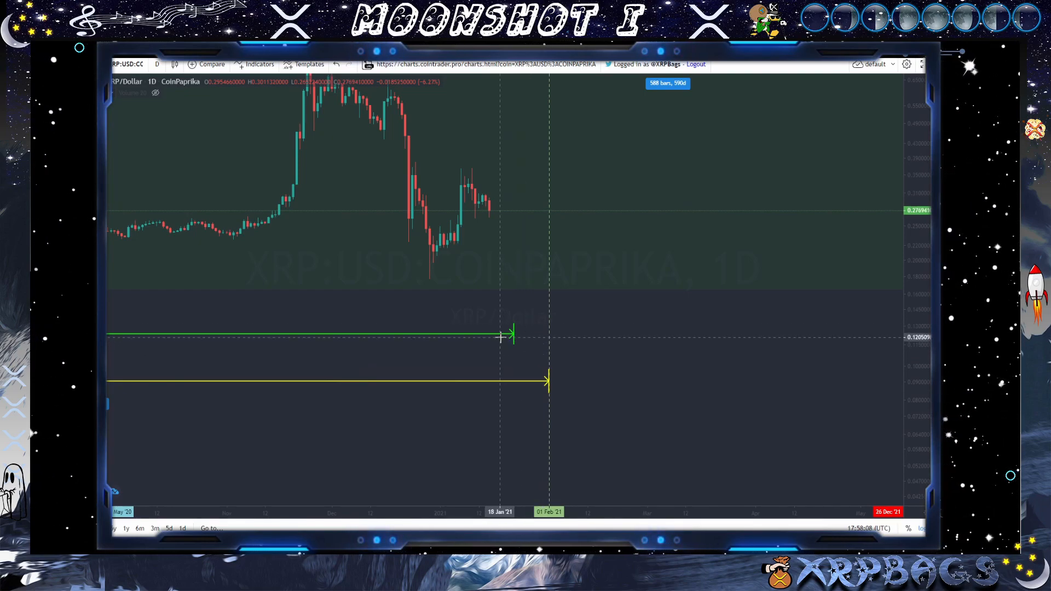
mouse_move(552, 334)
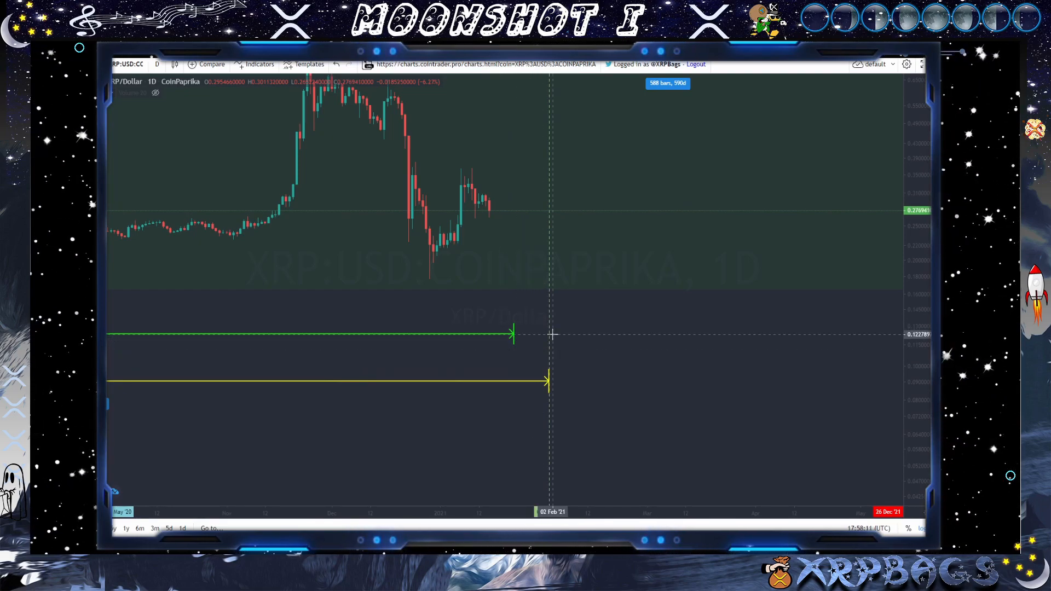